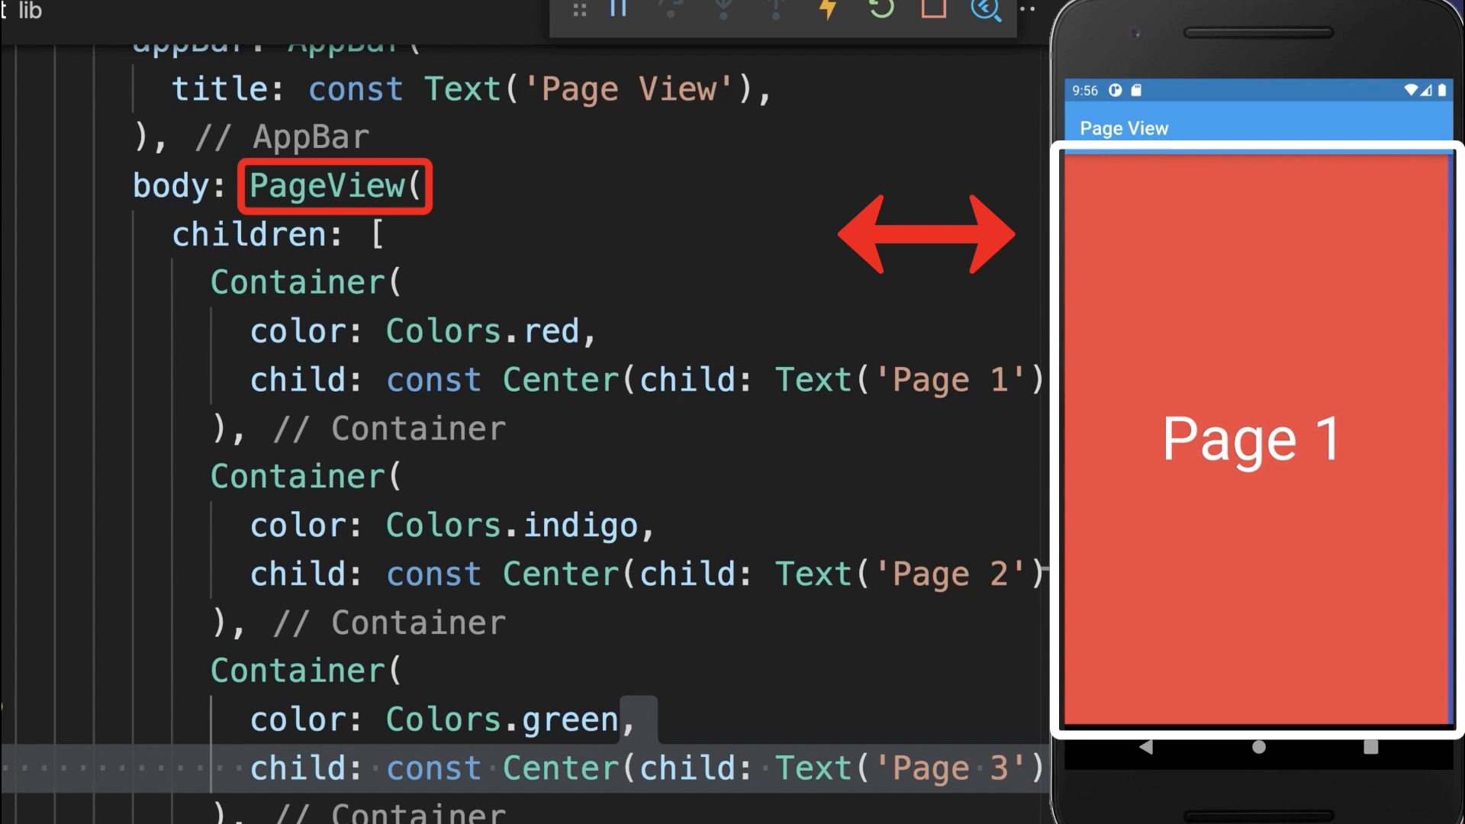
- Give the PageView scrollDirection: Axis.vertical in main.dart
text(scrollDirection: Axis.vertical,)
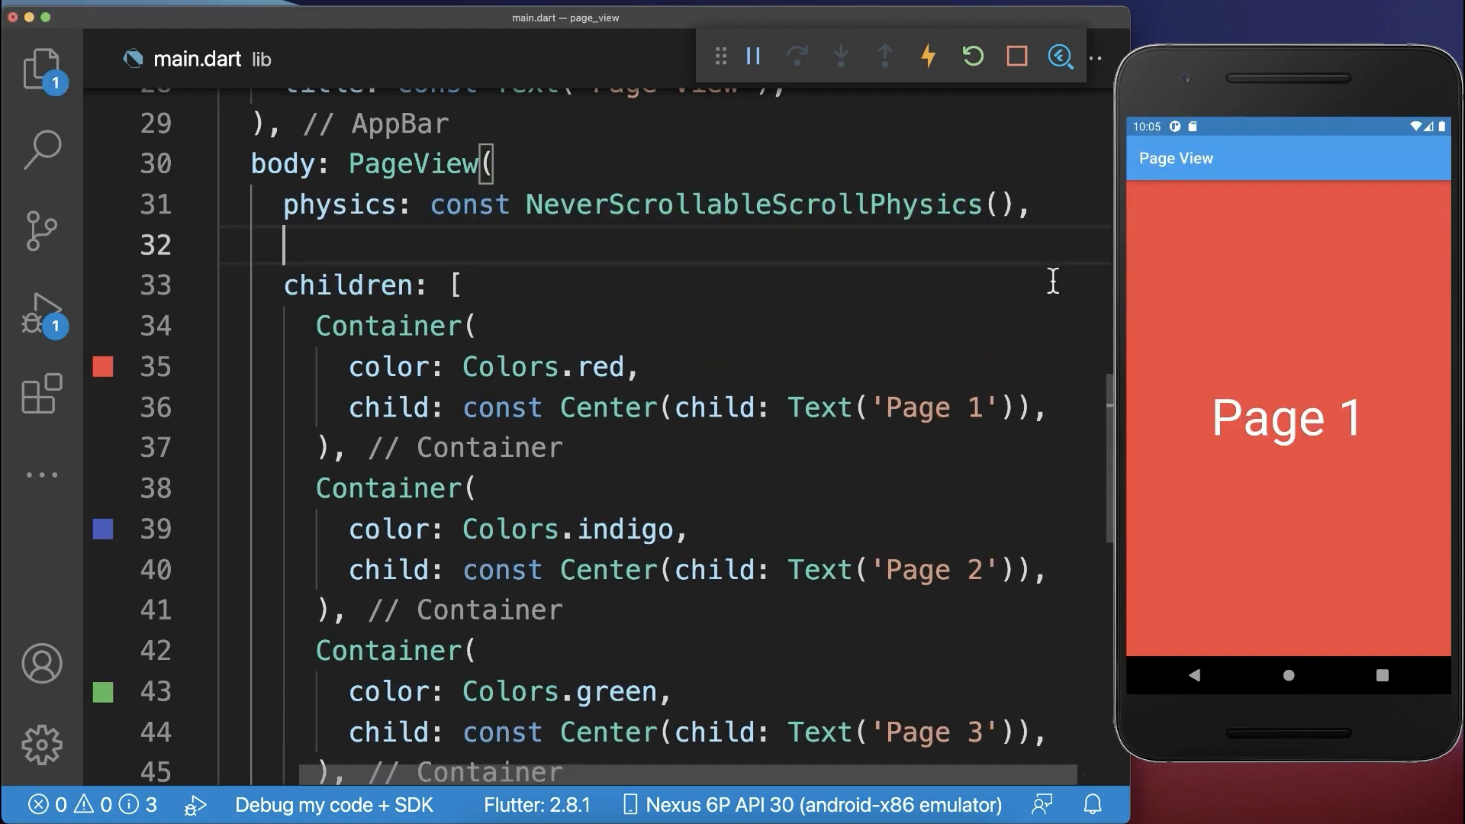
- Pass controller: controller to the PageView and hot-restart so the app opens on Page 2
text(controller: controller,)
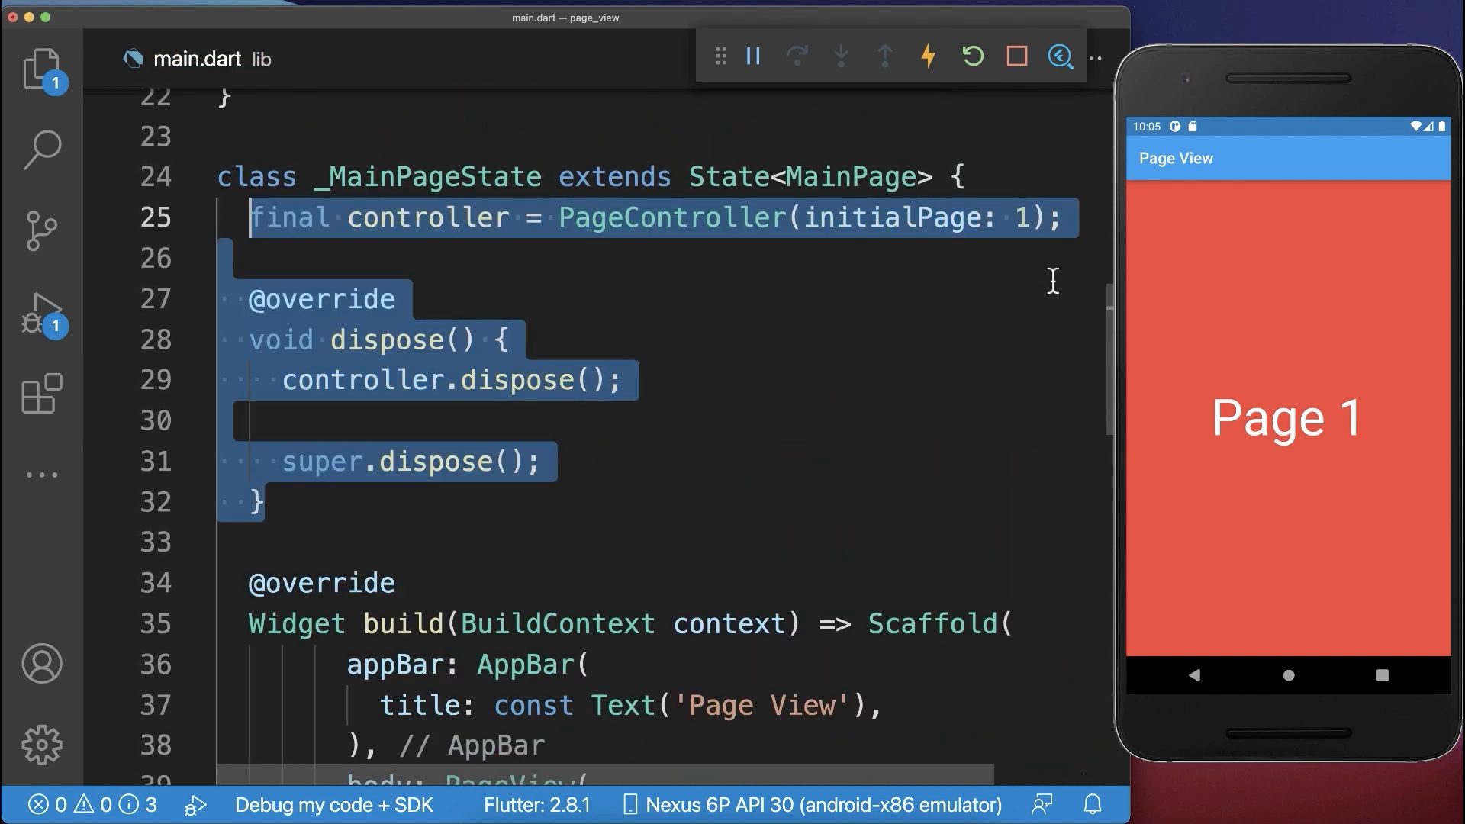
click(972, 56)
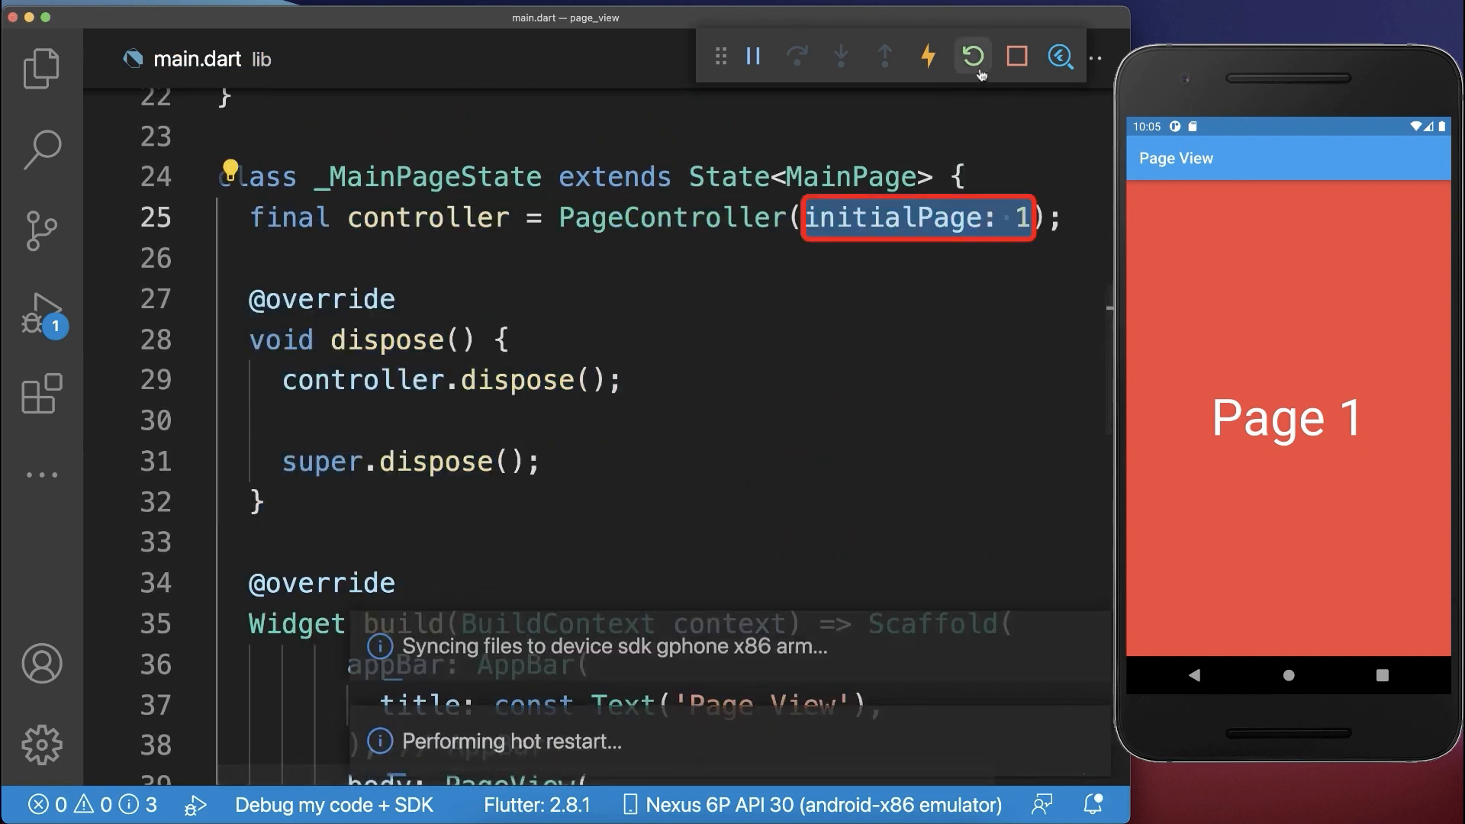
click(973, 57)
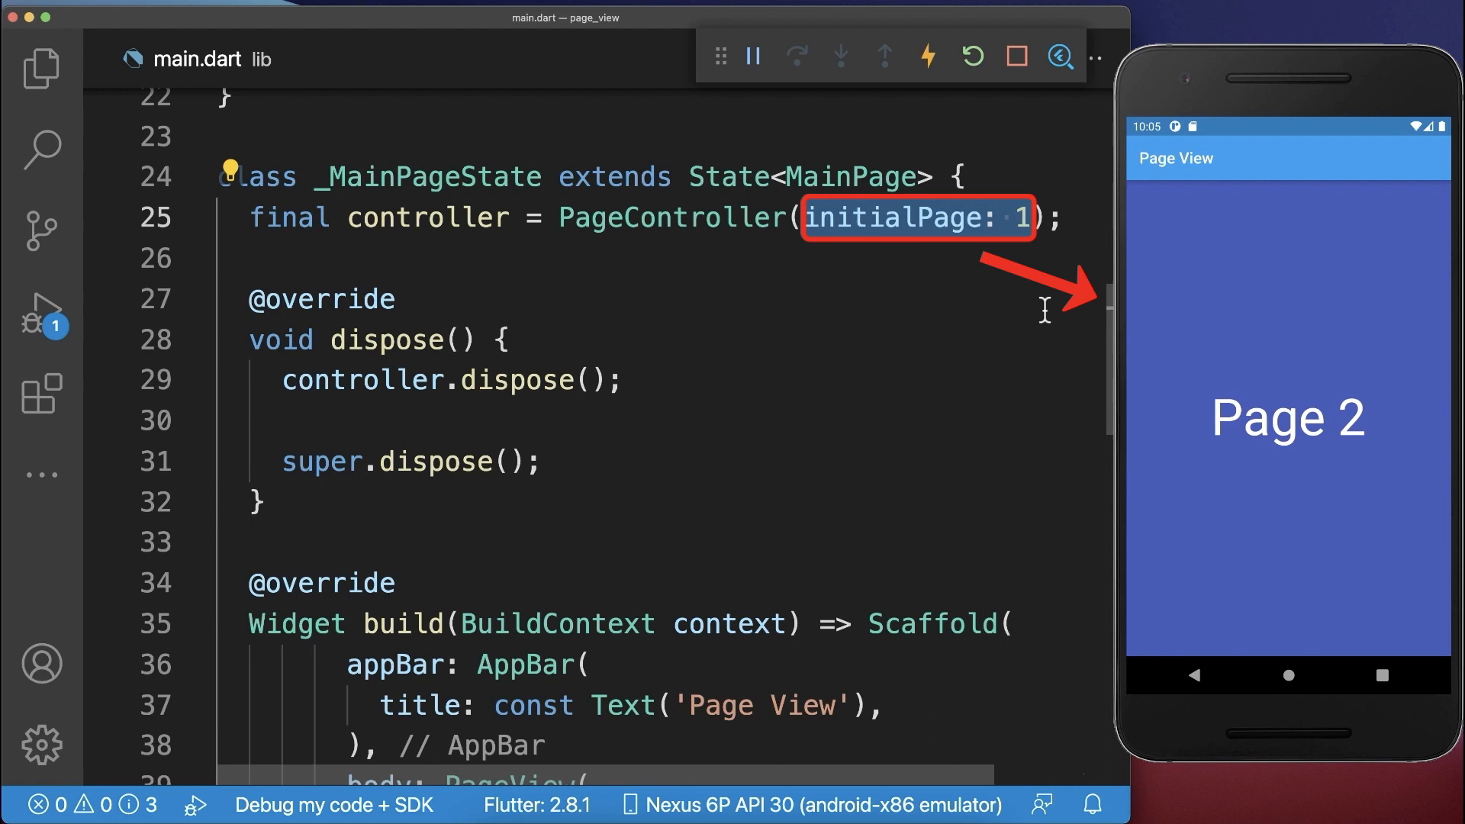
scroll(down, 3)
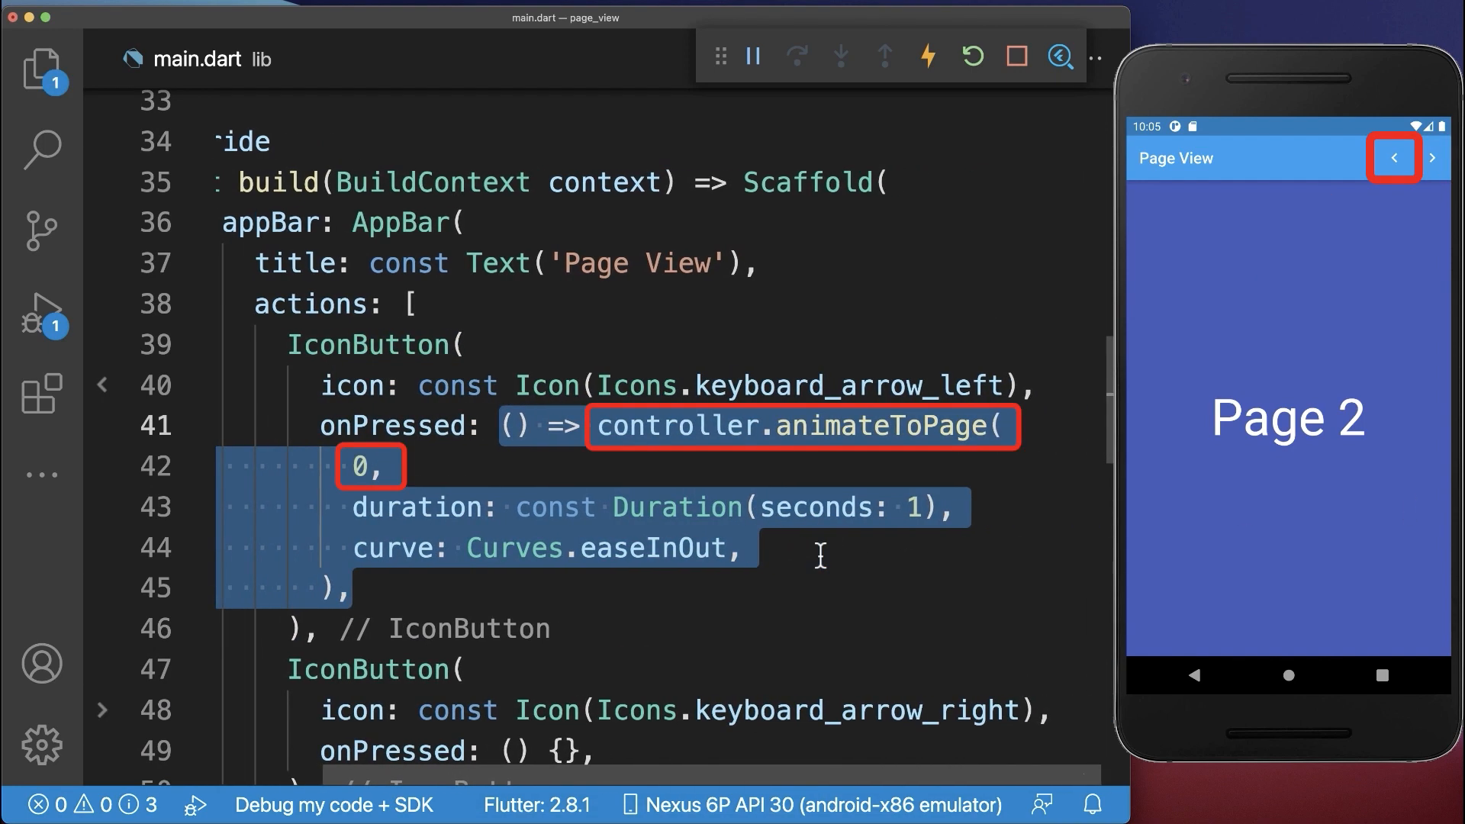
mouse_move(516, 569)
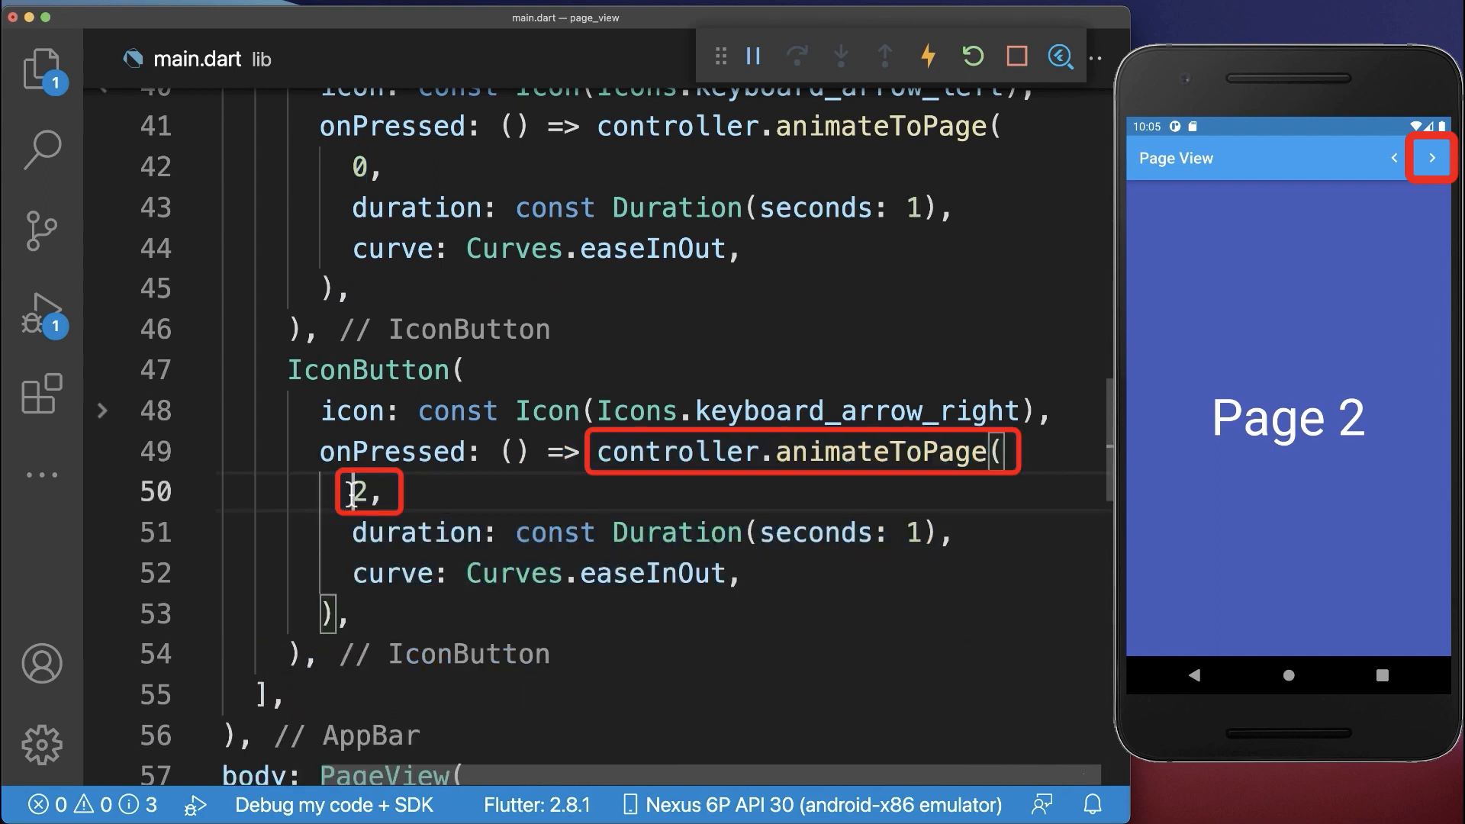
- Set the right arrow to animateToPage(2) and test both arrows, reaching Page 1 then Page 3
double_click(357, 490)
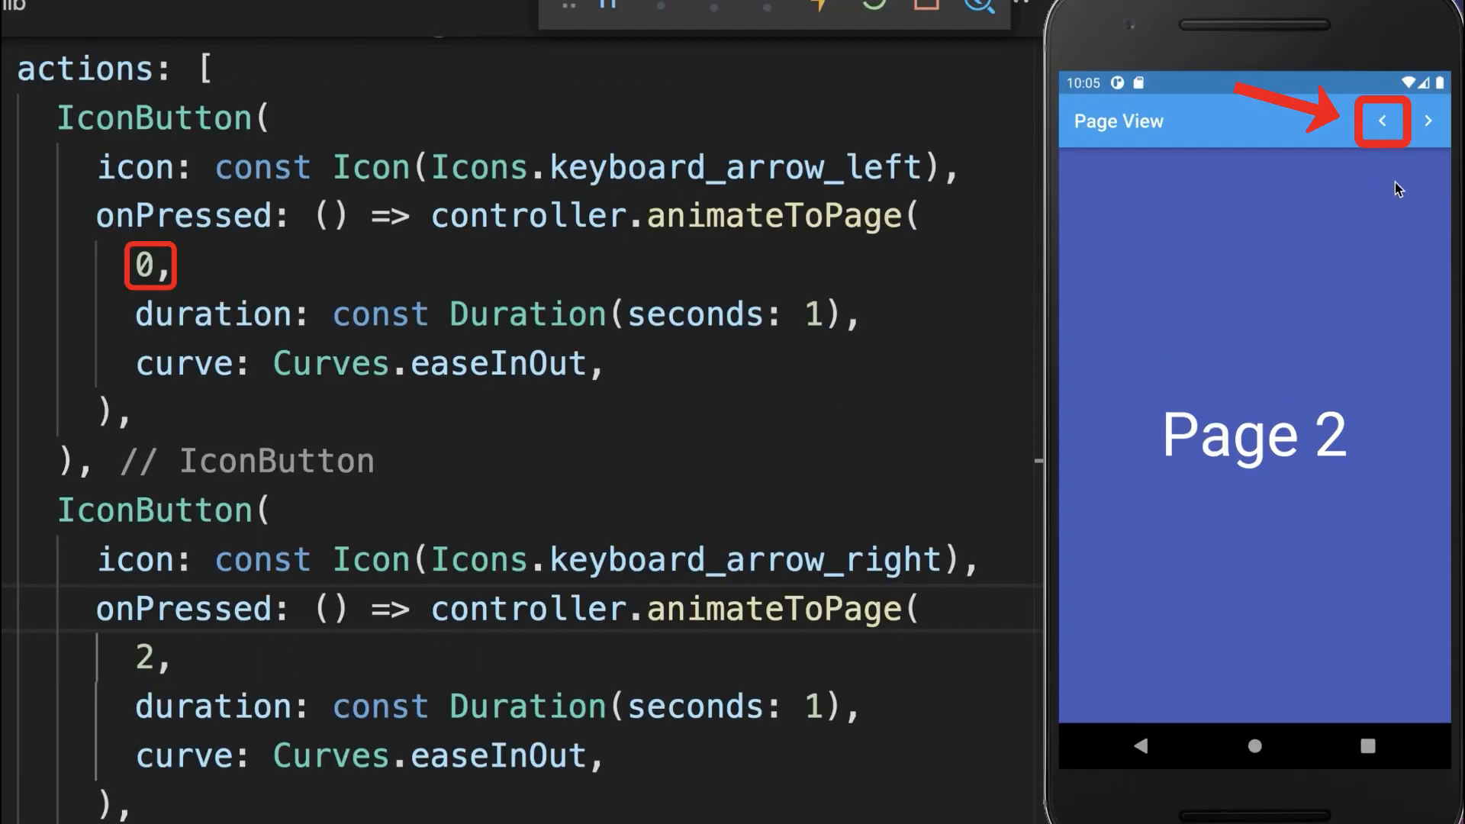
click(1385, 121)
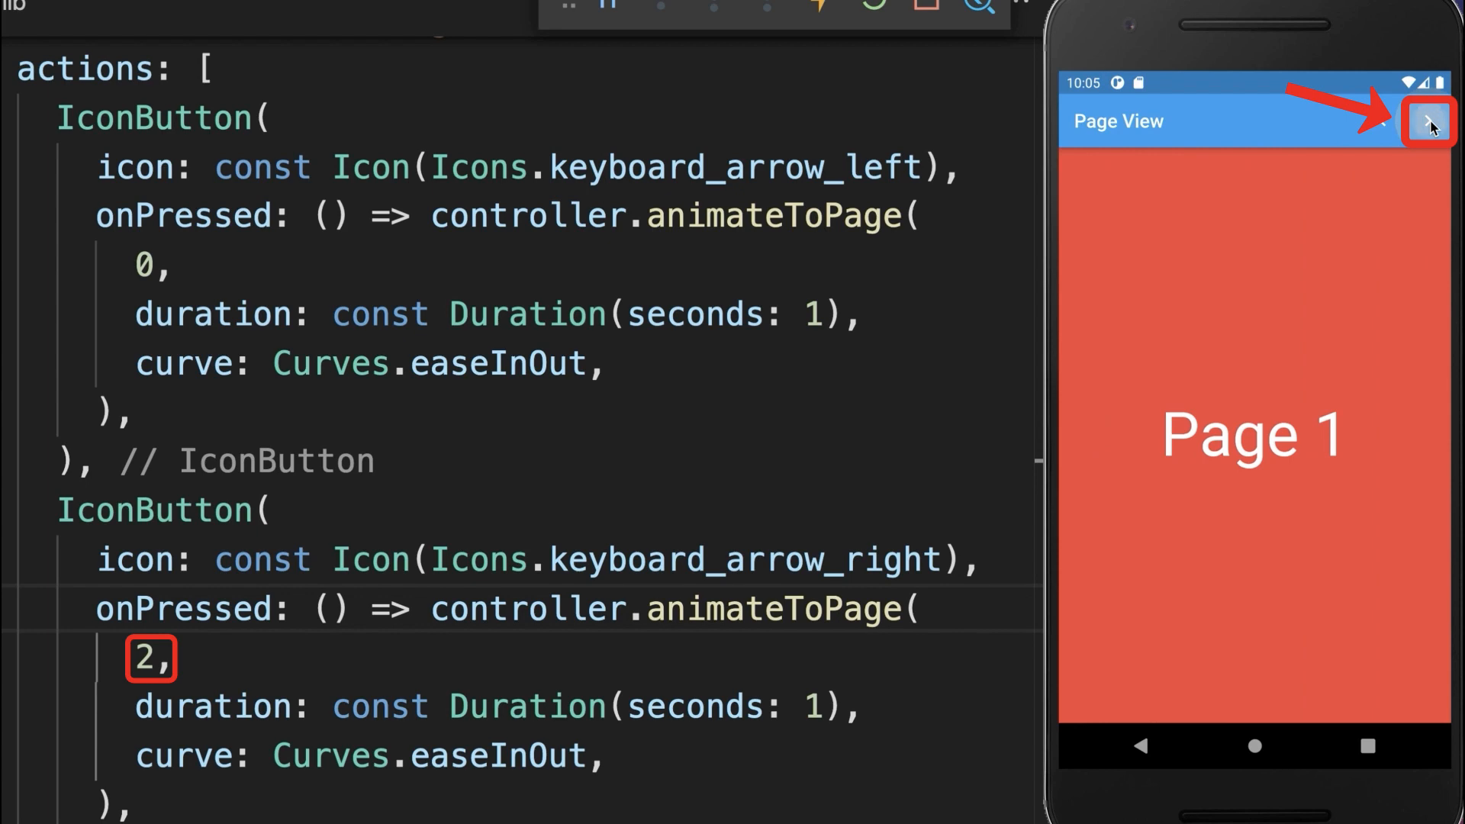
click(1428, 120)
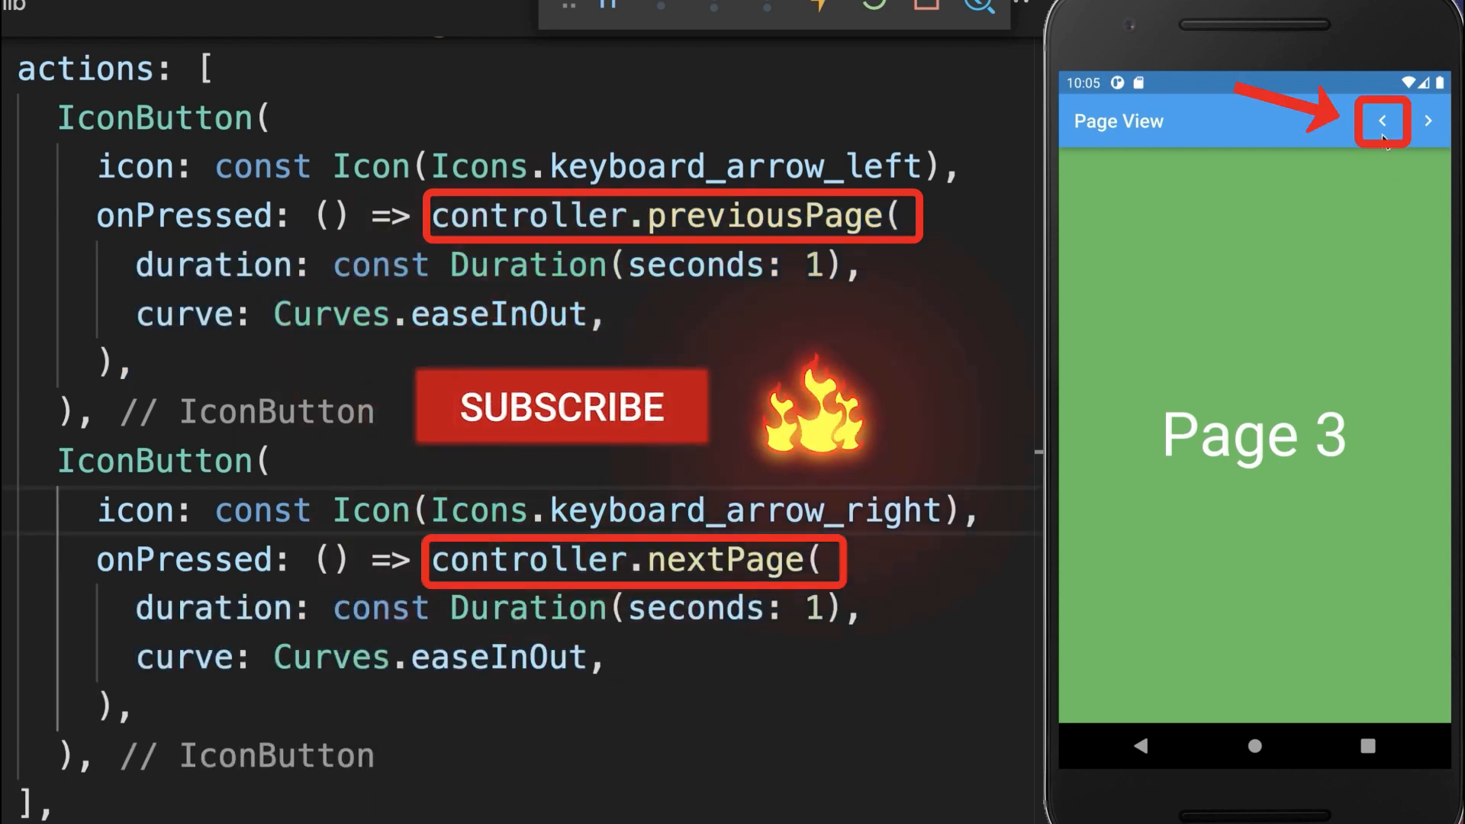
- Test previousPage/nextPage arrows: step back to Page 2, Page 1, then forward again
click(1383, 122)
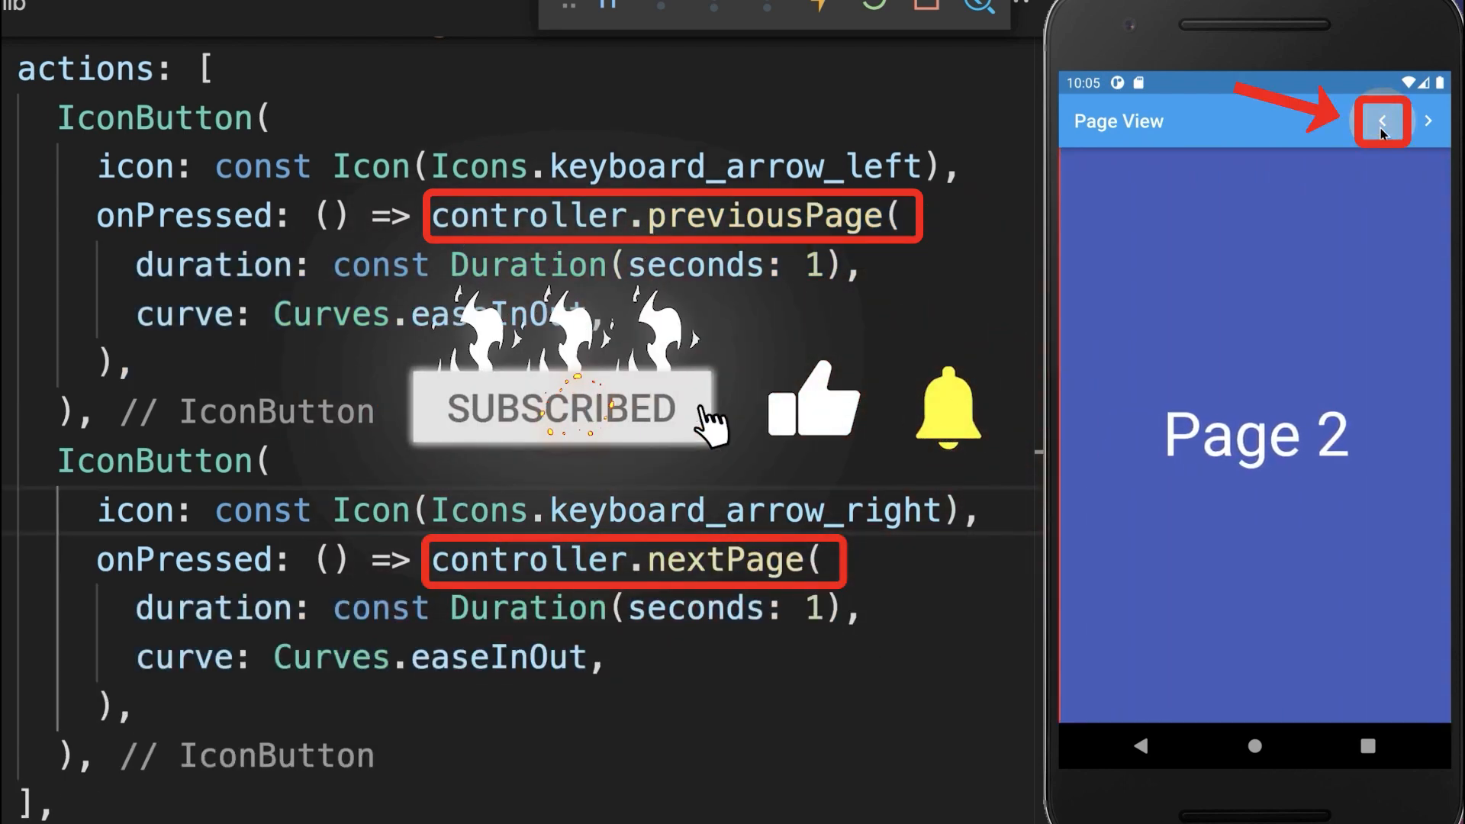
click(1382, 122)
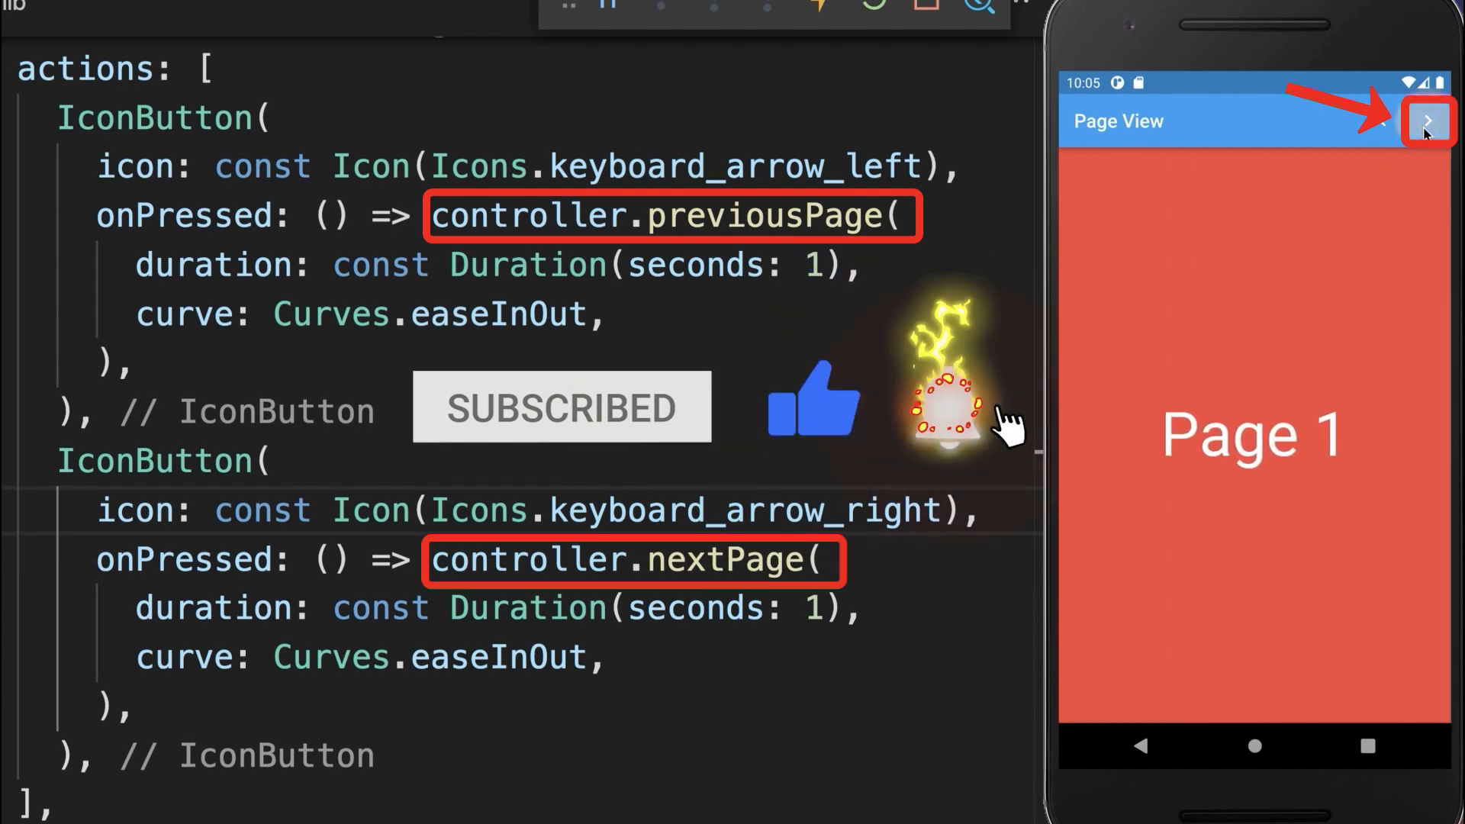
click(1429, 121)
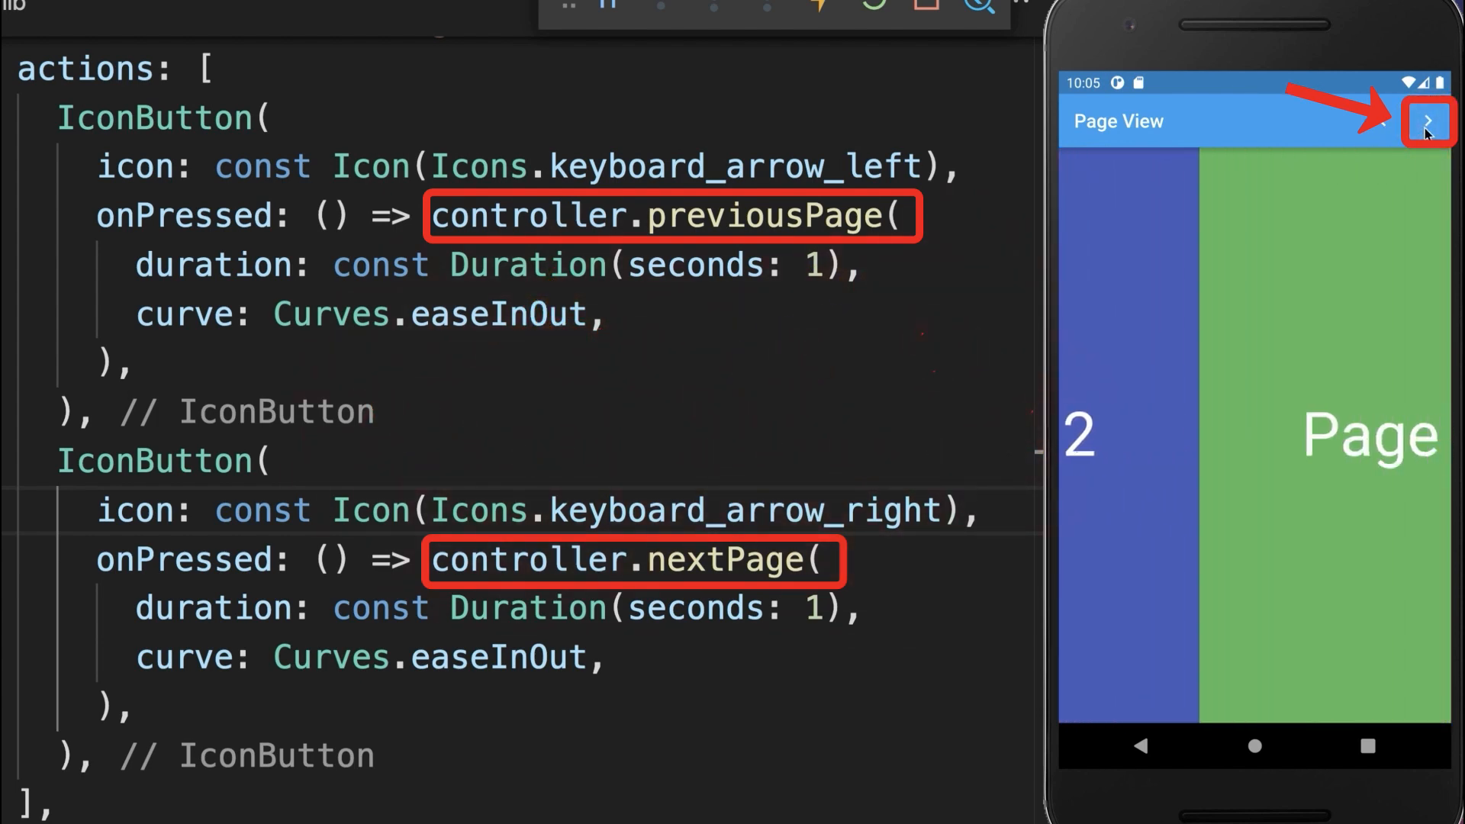